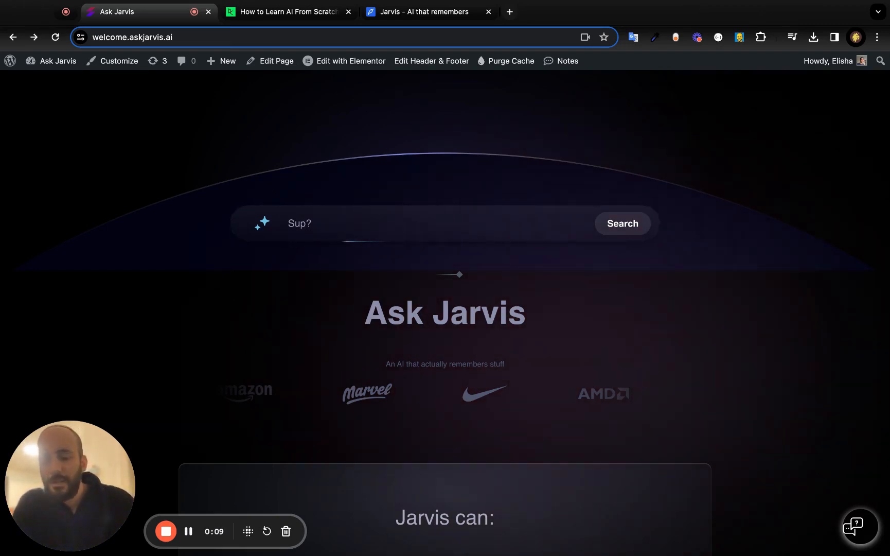
Bring up the How to Learn AI article with Jarvis's summary reply in the chat widget.
scroll("down", 3)
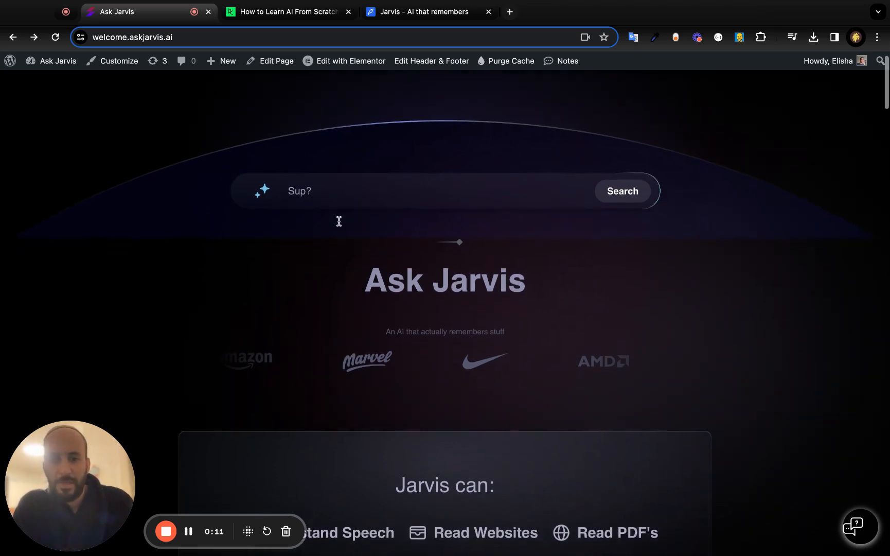
scroll("down", 3)
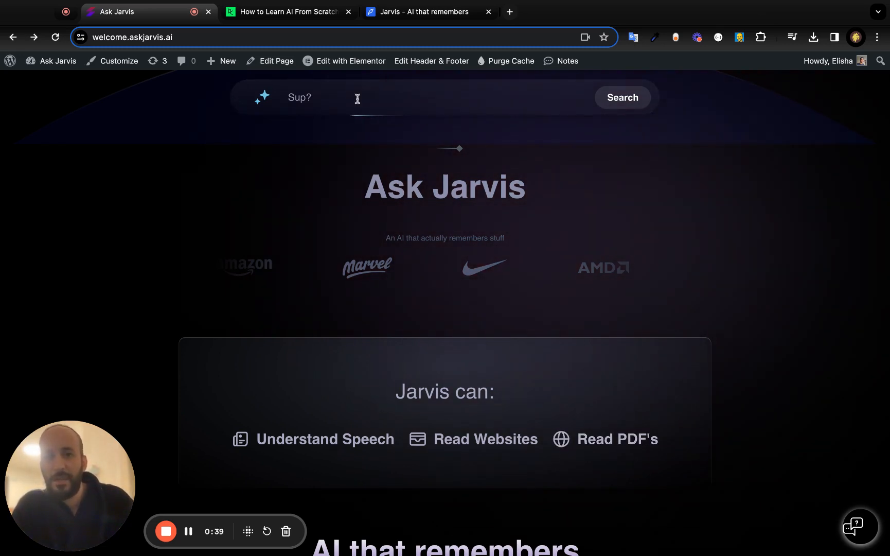
left_click(284, 11)
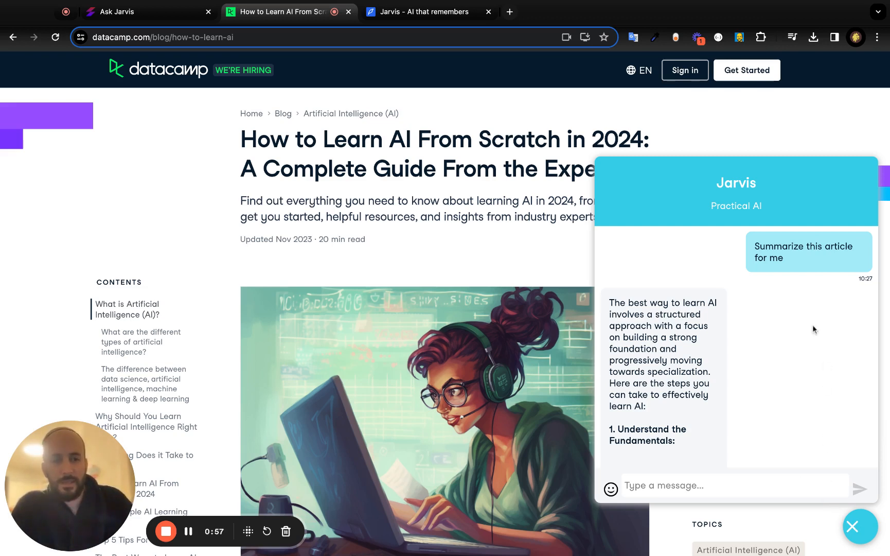
mouse_move(704, 293)
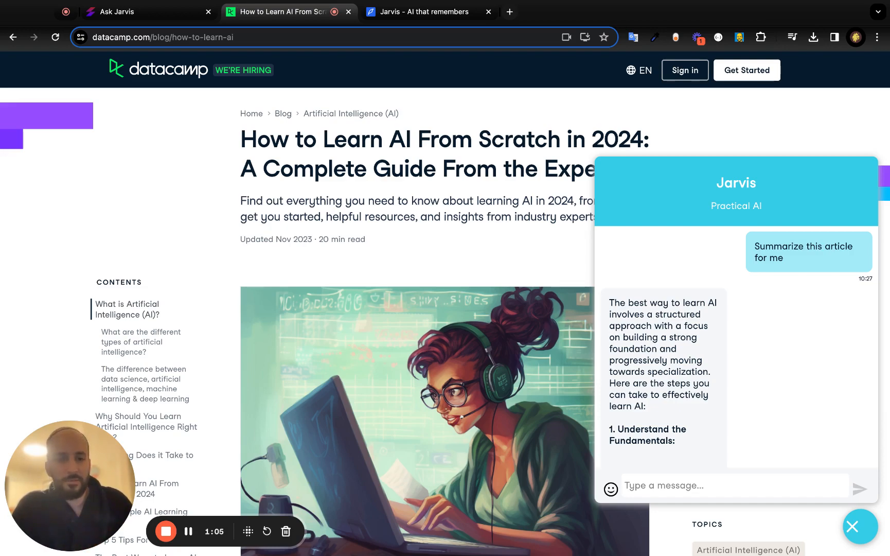
scroll("down", 3)
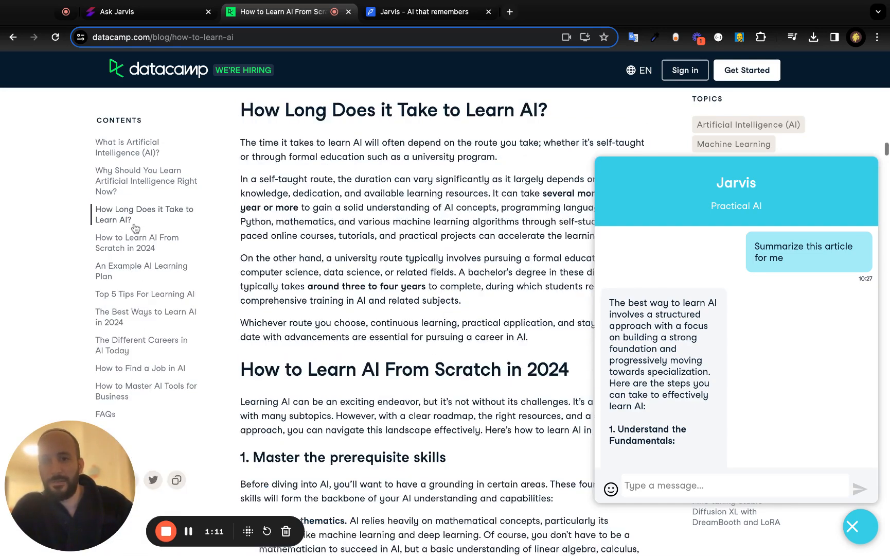
scroll("down", 3)
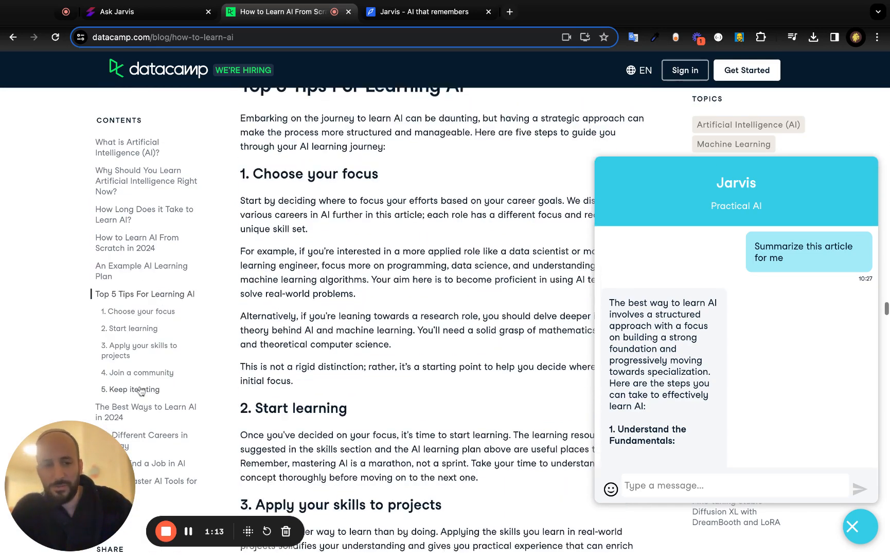
scroll("down", 3)
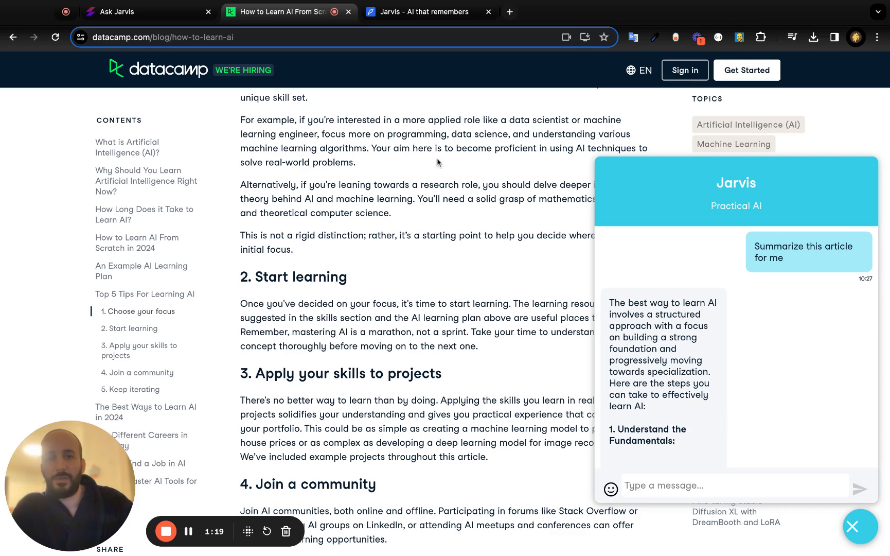
mouse_move(397, 18)
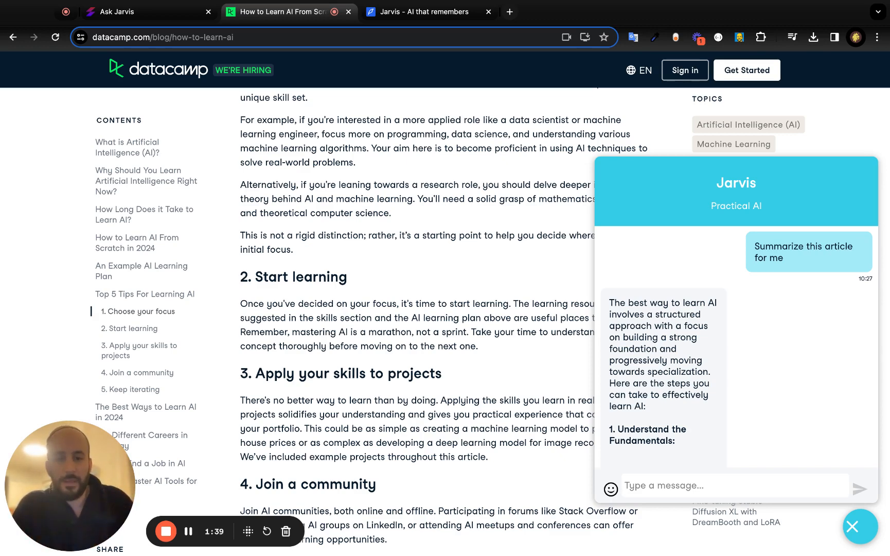
mouse_move(483, 220)
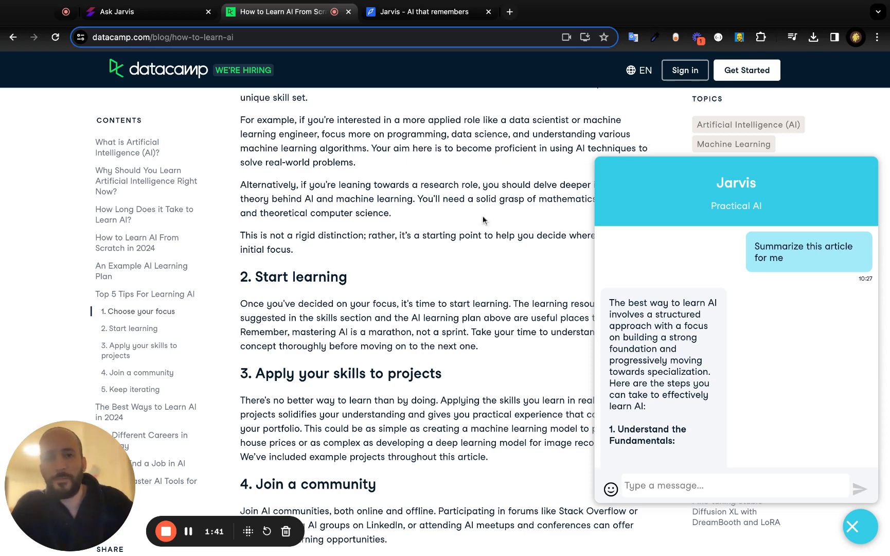
left_click(426, 11)
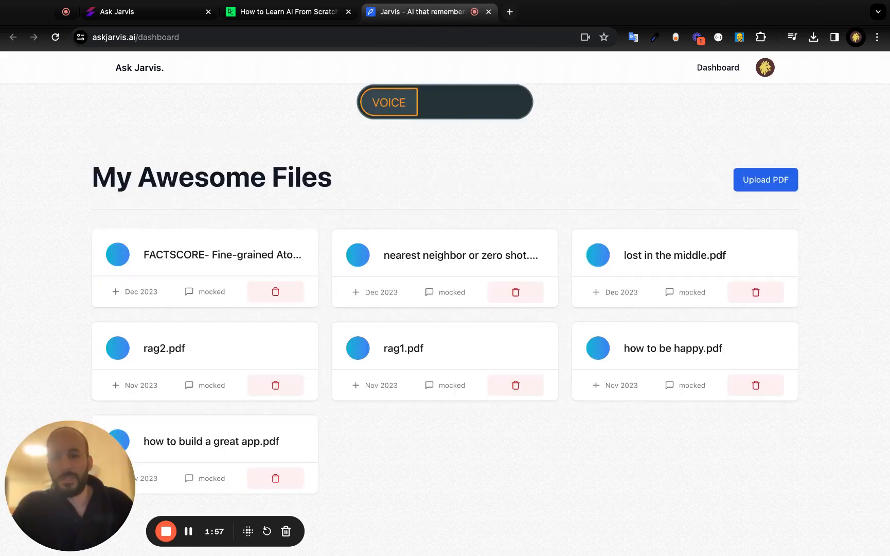
Show the dashboard's voice conversation panel, then return it to PDF mode with the uploaded files.
left_click(388, 102)
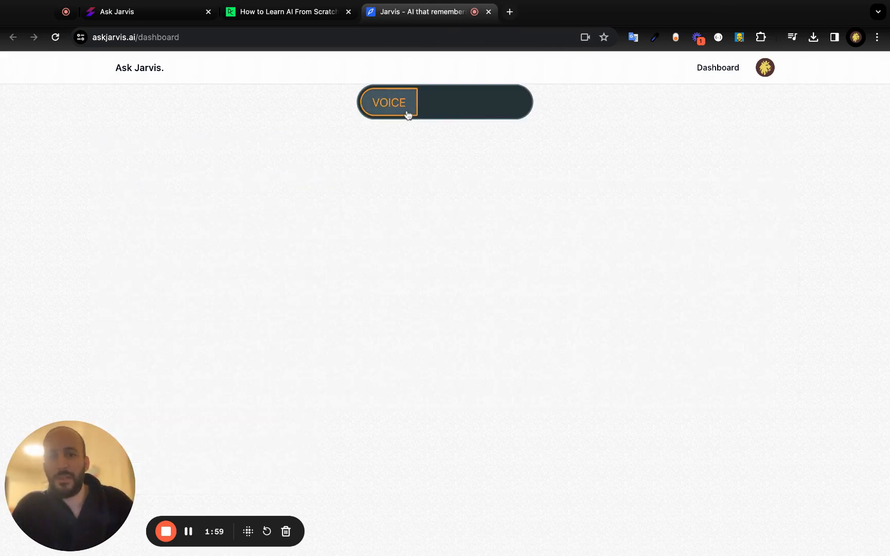
left_click(388, 102)
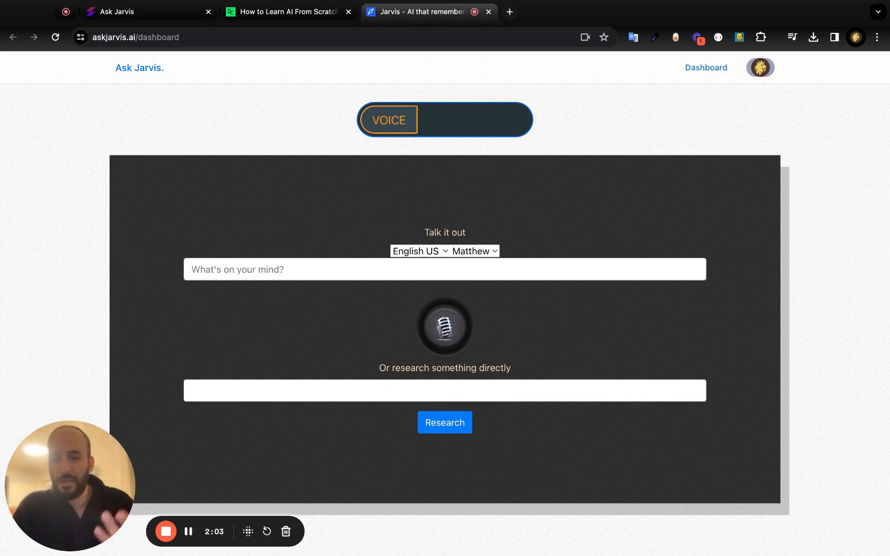
mouse_move(437, 130)
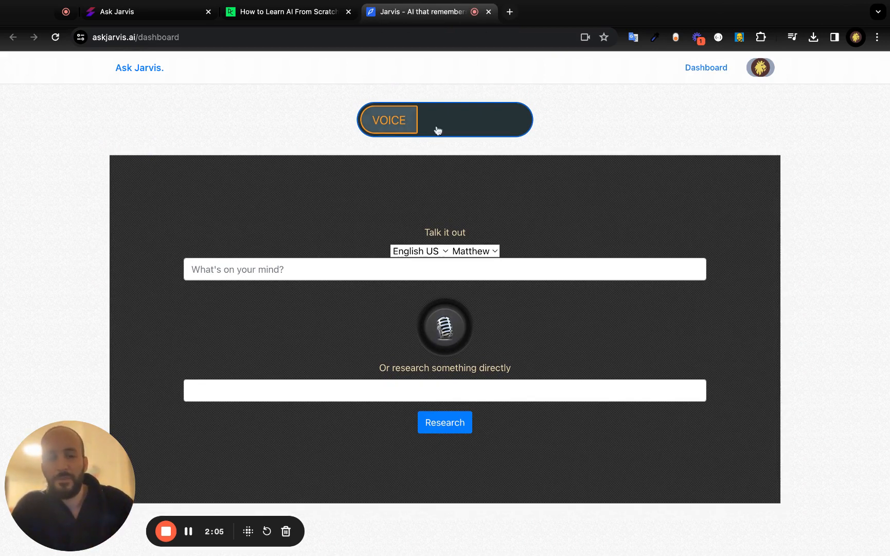
left_click(443, 120)
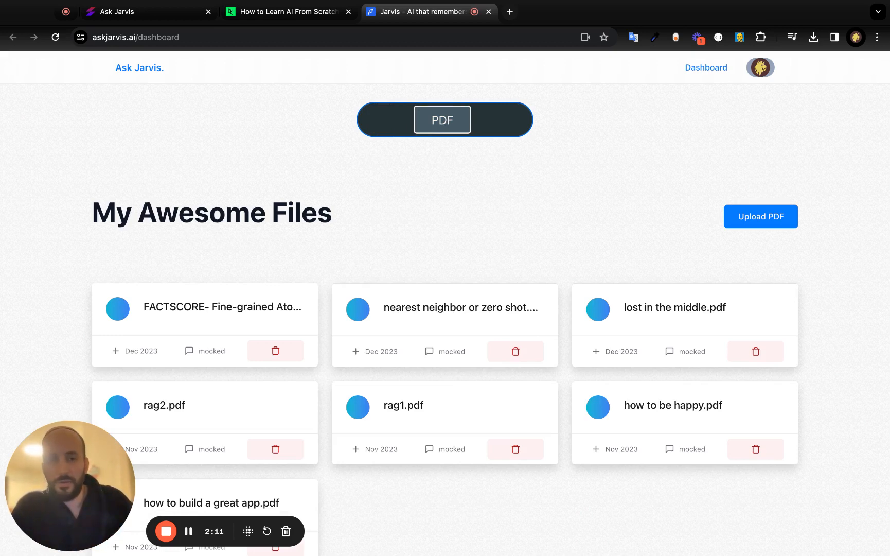
View the Upload PDF dialog, then switch the dashboard to search mode with its Markdown Splitting index panel.
left_click(760, 217)
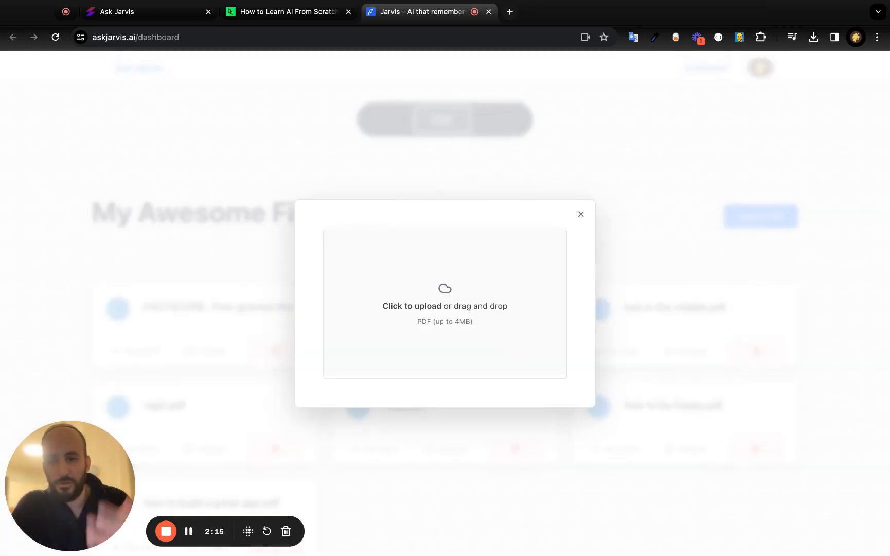
left_click(581, 214)
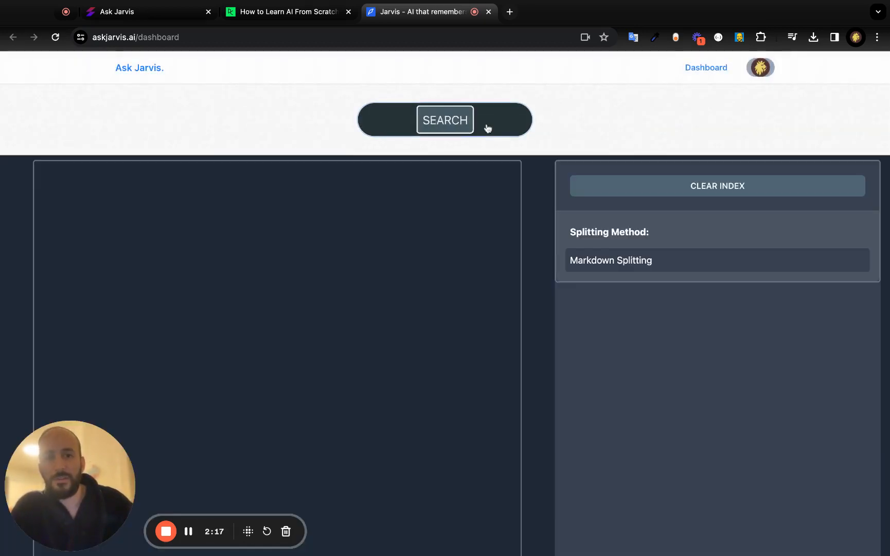
Ask search mode 'Tell me about Jarvis - the Chrome Extension' and view the answer with source links.
scroll("down", 3)
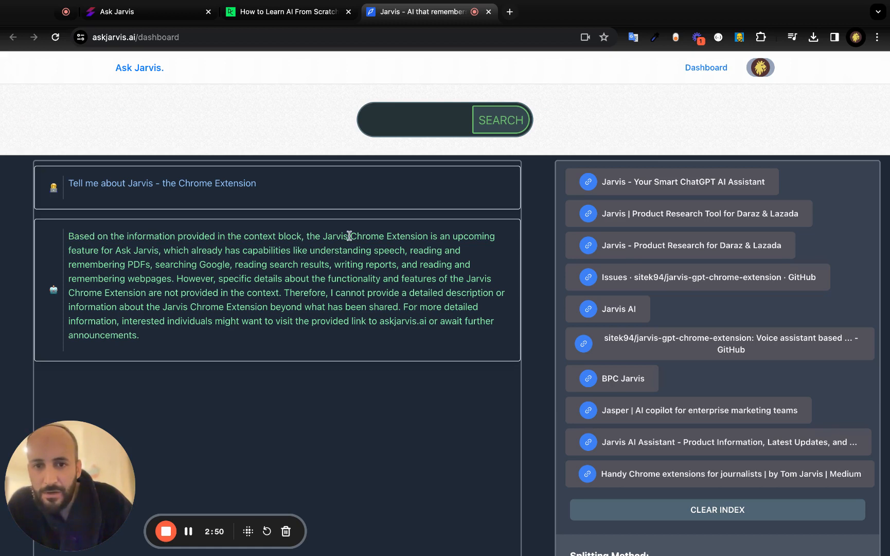
Review the Chrome Extension answer while its source links are indexed and turn green.
left_click_drag(348, 236, 352, 250)
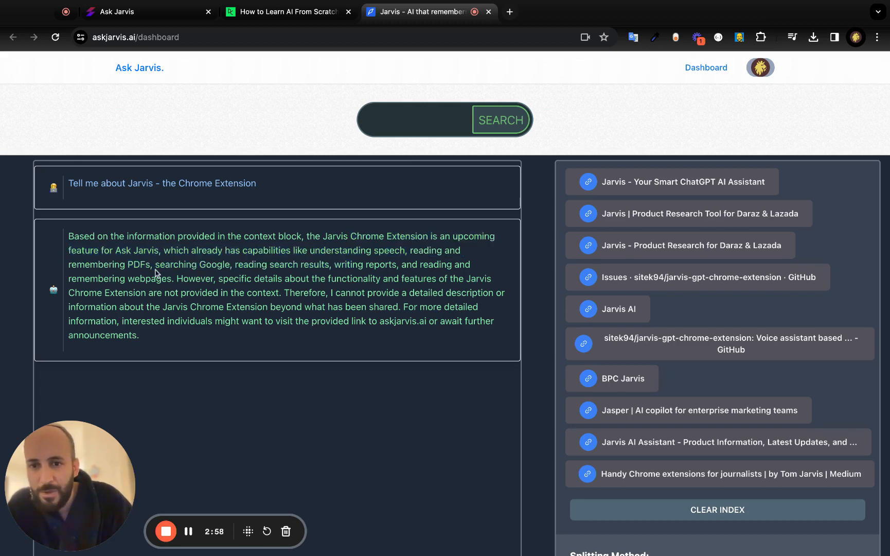
scroll("down", 3)
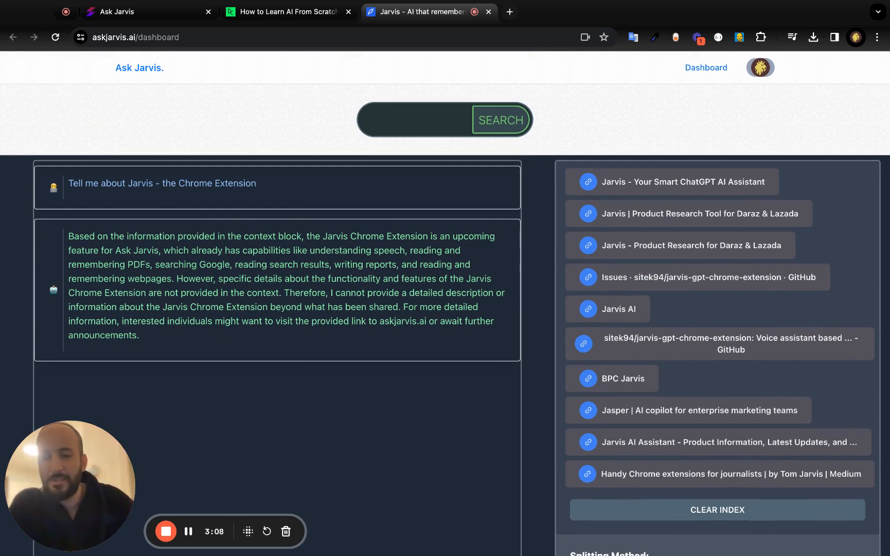
mouse_move(692, 213)
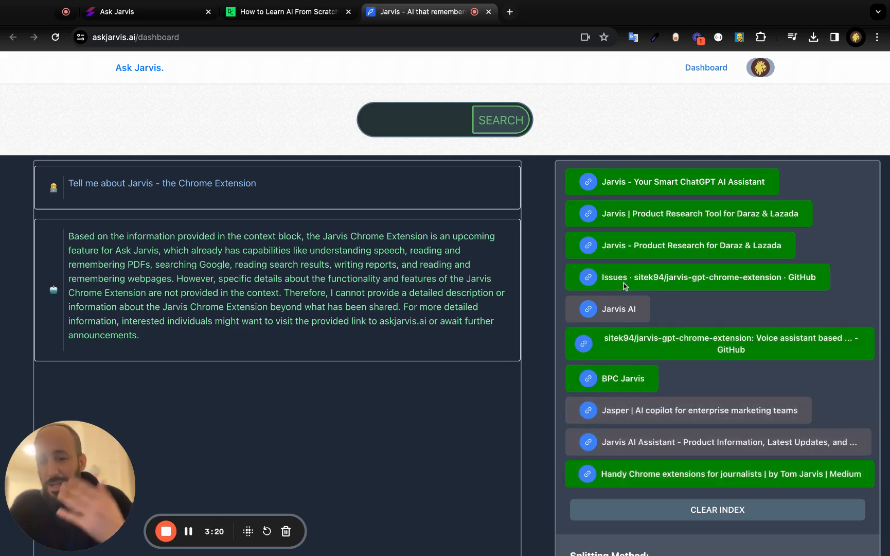
Scroll the search results as another source link finishes indexing.
scroll("down", 3)
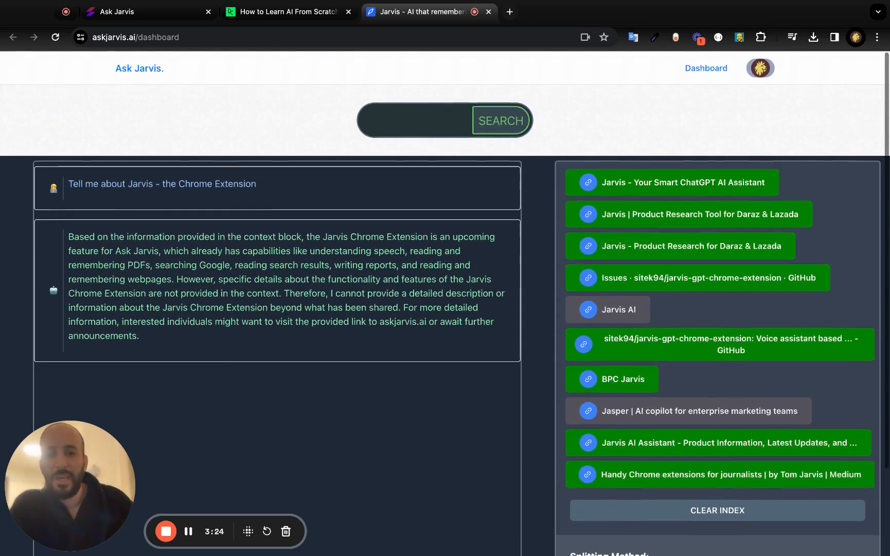
scroll("down", 3)
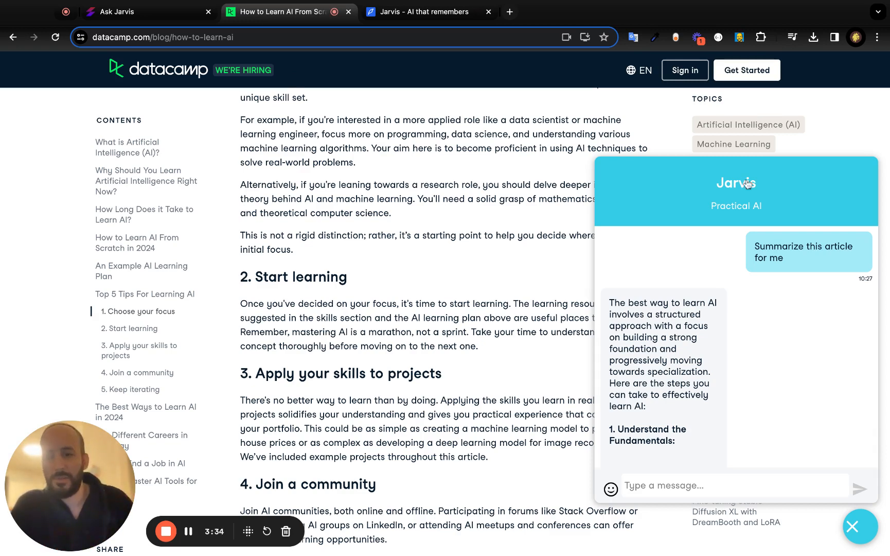
Return to the dashboard and cycle it through voice mode back to PDF mode listing uploaded files.
left_click(426, 11)
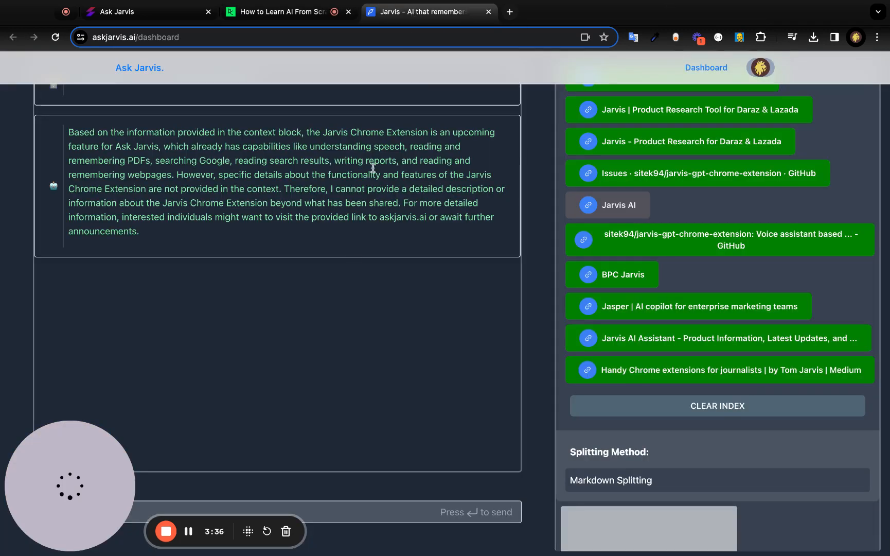
left_click(388, 119)
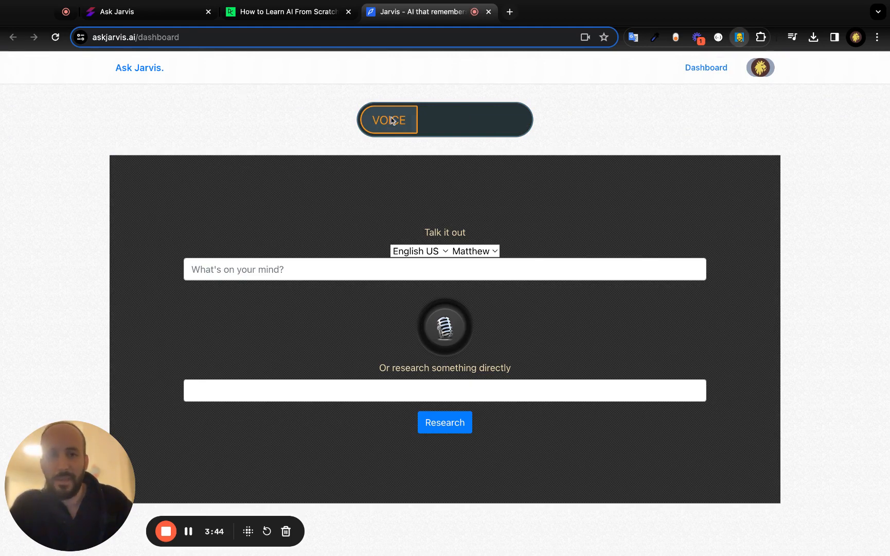
left_click(406, 119)
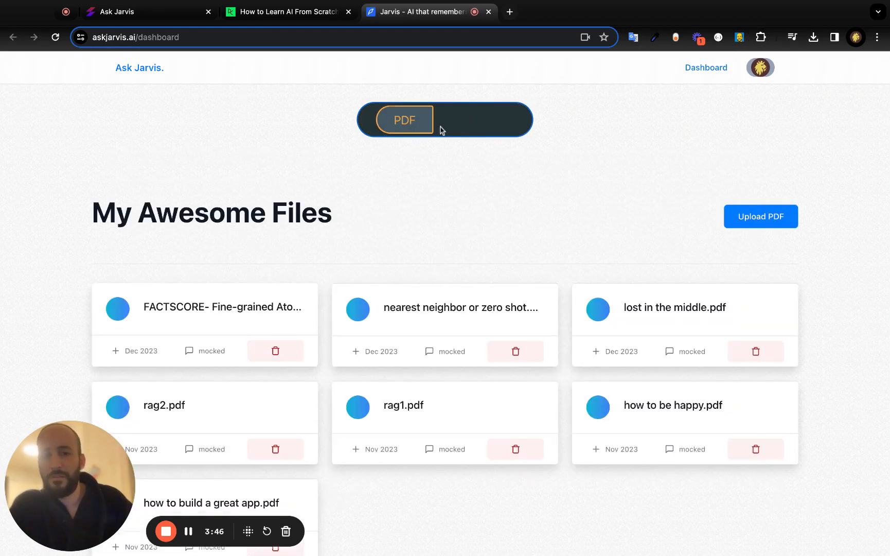